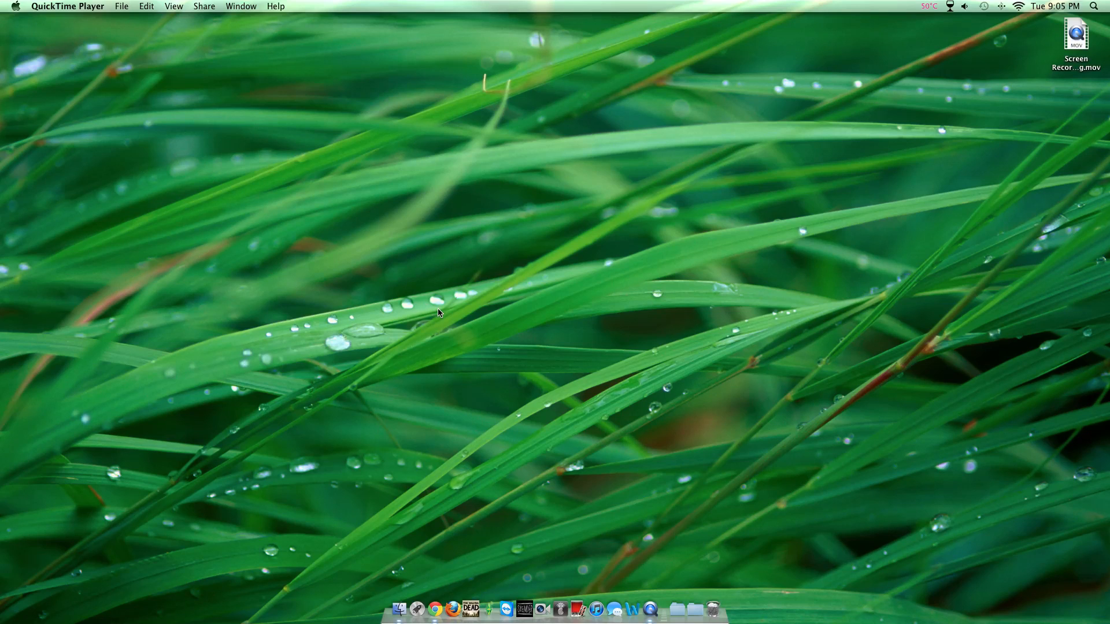
{"action": "mouse_move", "coordinate": [788, 237]}
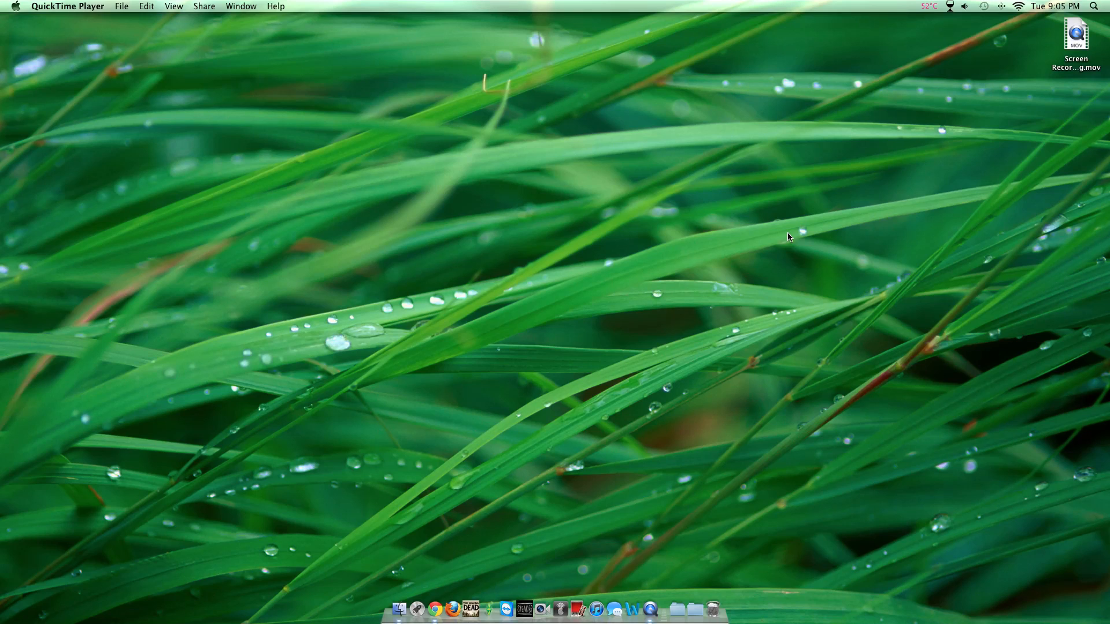
{"action": "mouse_move", "coordinate": [941, 14]}
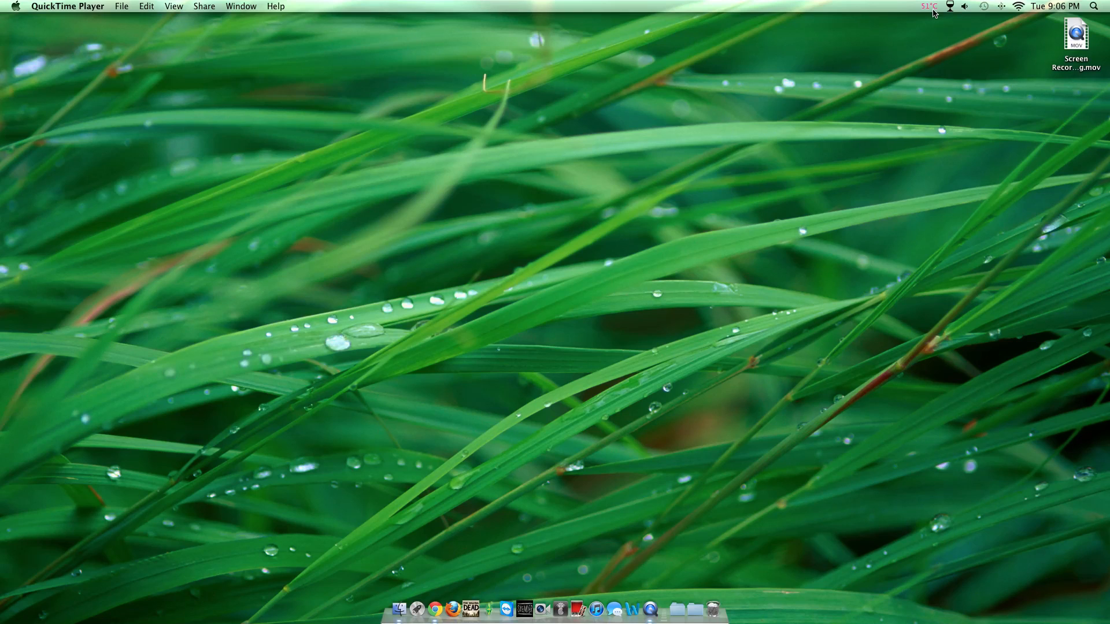
Open the smcFanControl menu from its temperature reading in the menu bar
{"action": "left_click", "coordinate": [930, 6]}
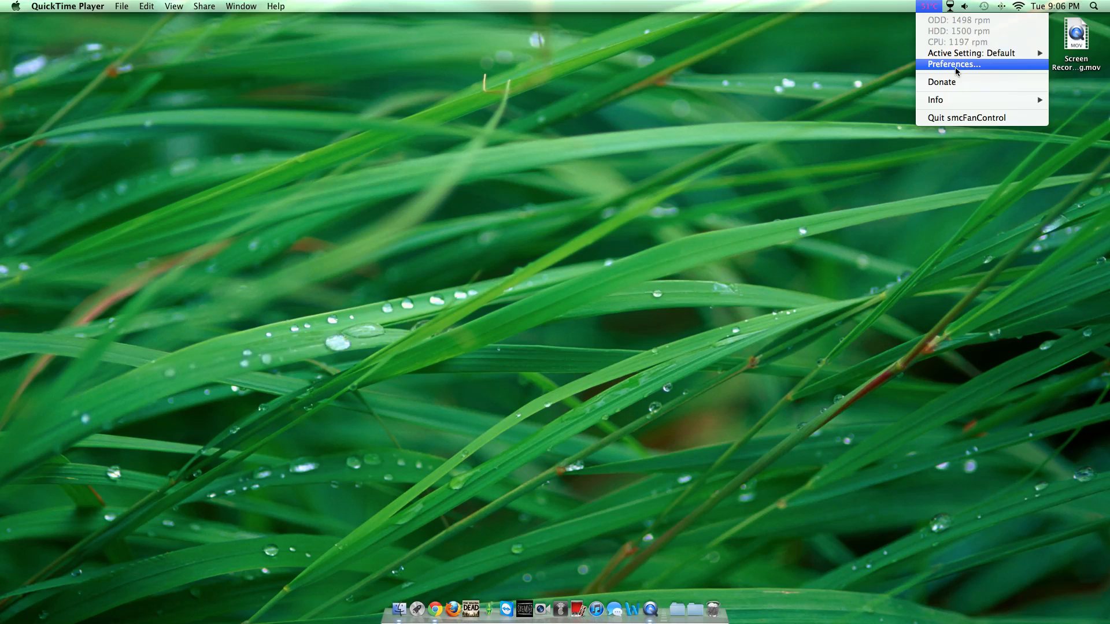
{"action": "mouse_move", "coordinate": [955, 68]}
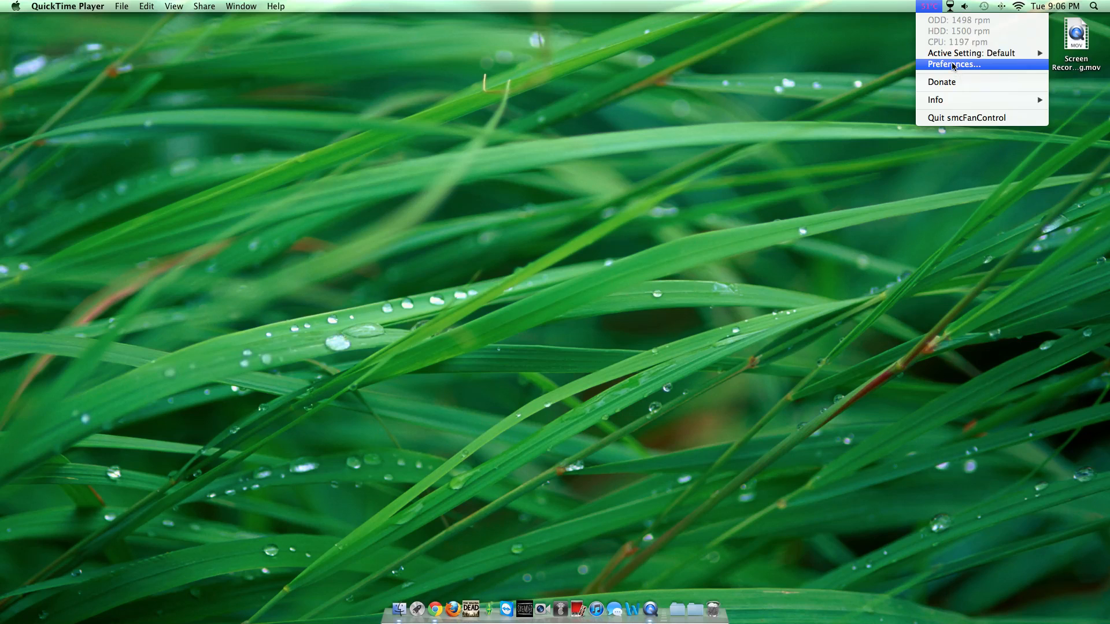
Choose Preferences… to show the Default favorite's fan minimum speeds
{"action": "left_click", "coordinate": [952, 64]}
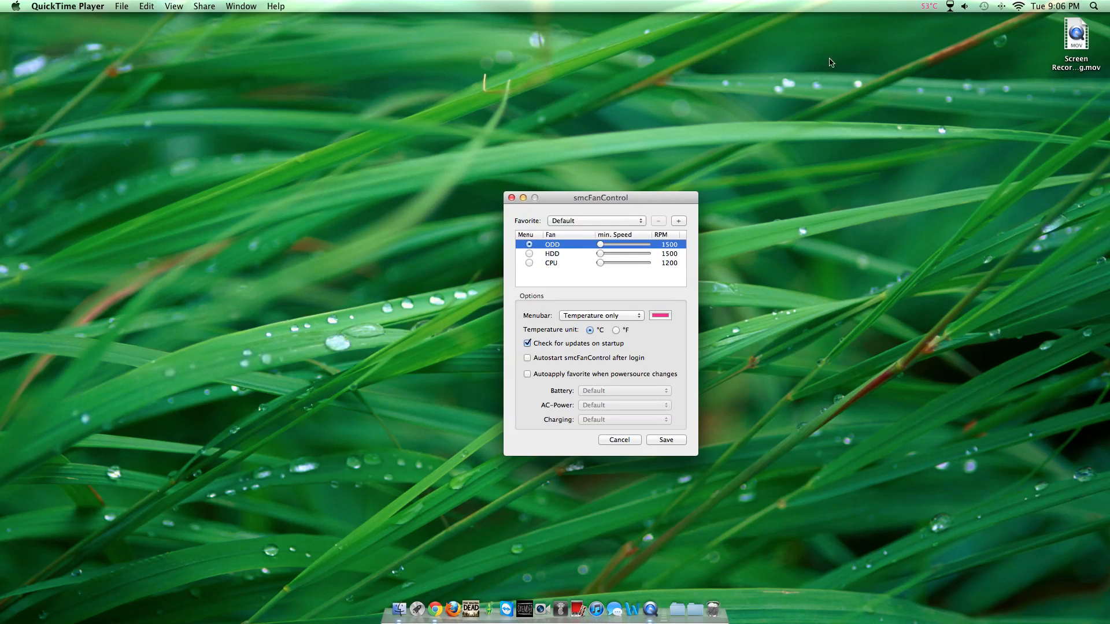
{"action": "mouse_move", "coordinate": [603, 216]}
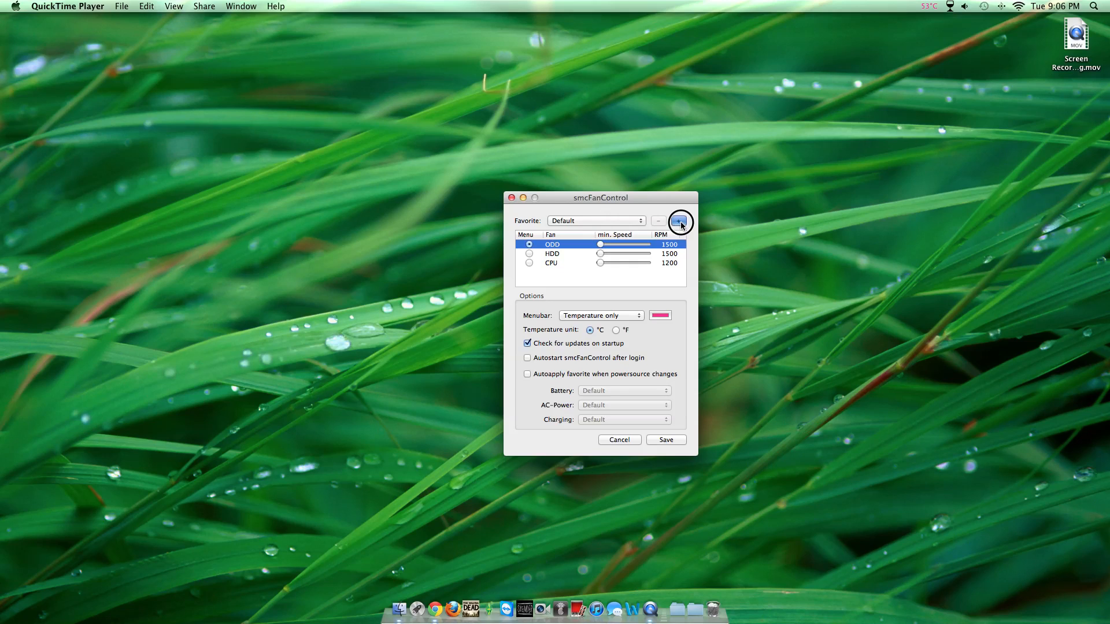
Add a favorite titled 'Youtube' with the + button and save it
{"action": "left_click", "coordinate": [678, 221]}
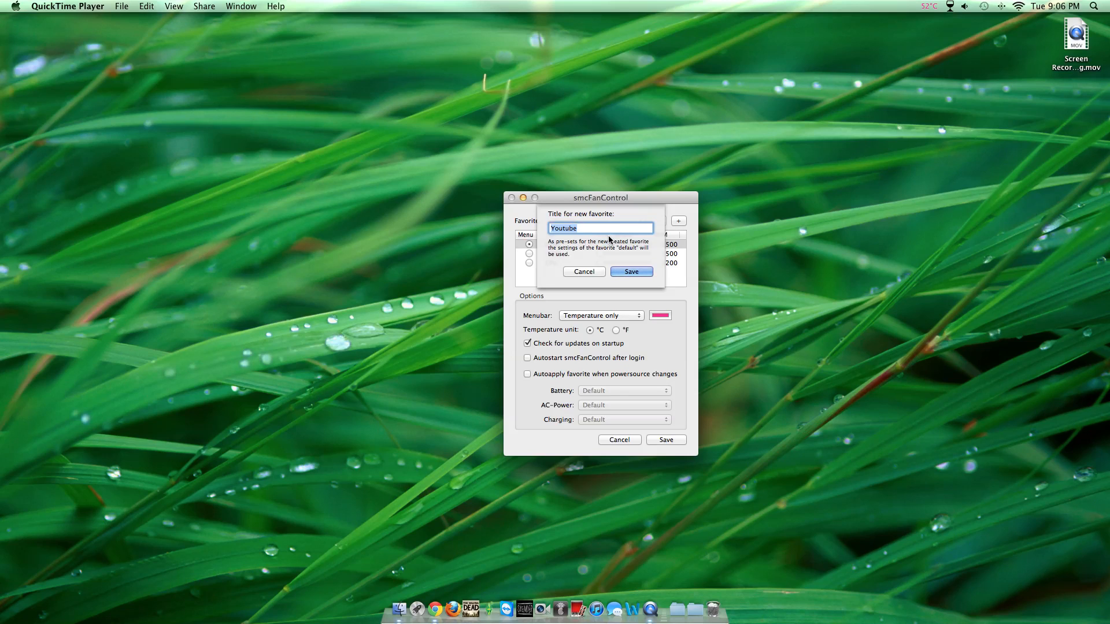
{"action": "left_click", "coordinate": [630, 271]}
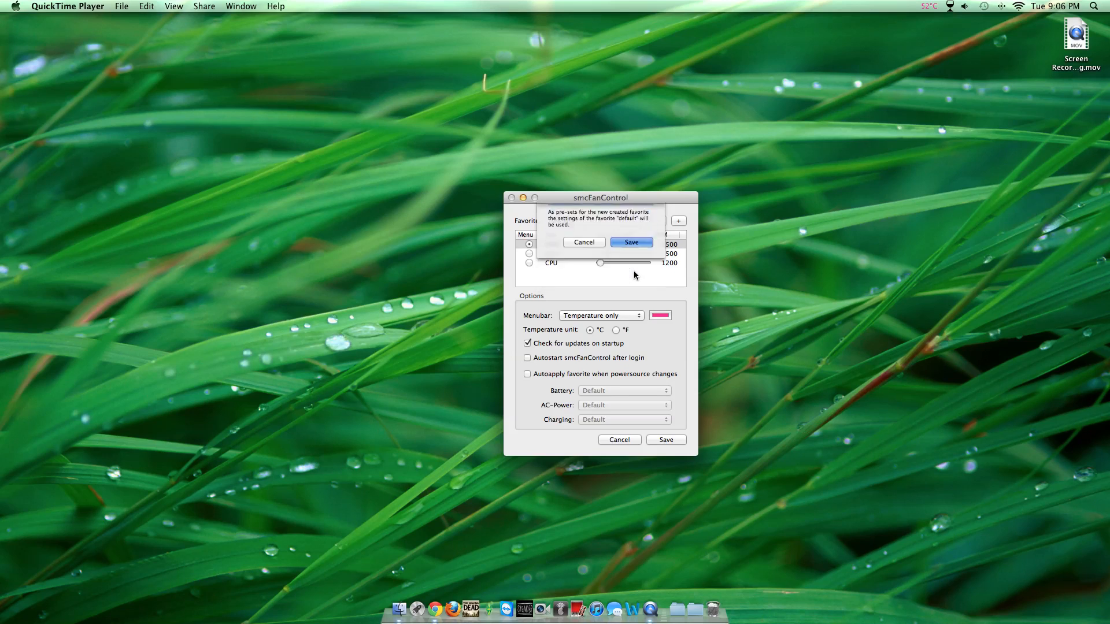
{"action": "left_click", "coordinate": [630, 243]}
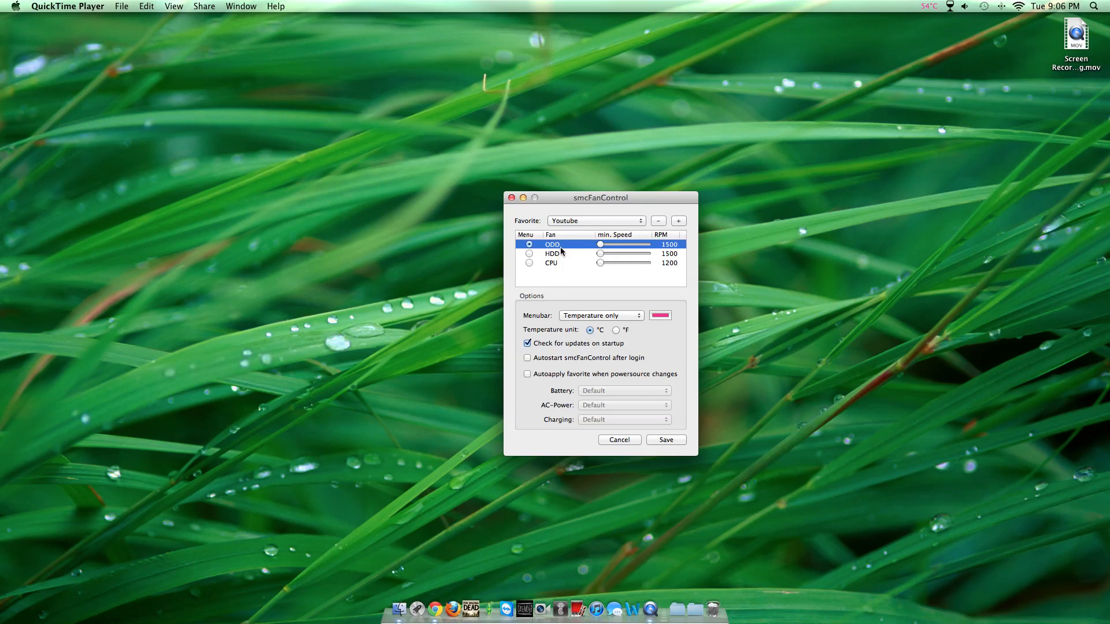
{"action": "mouse_move", "coordinate": [563, 265]}
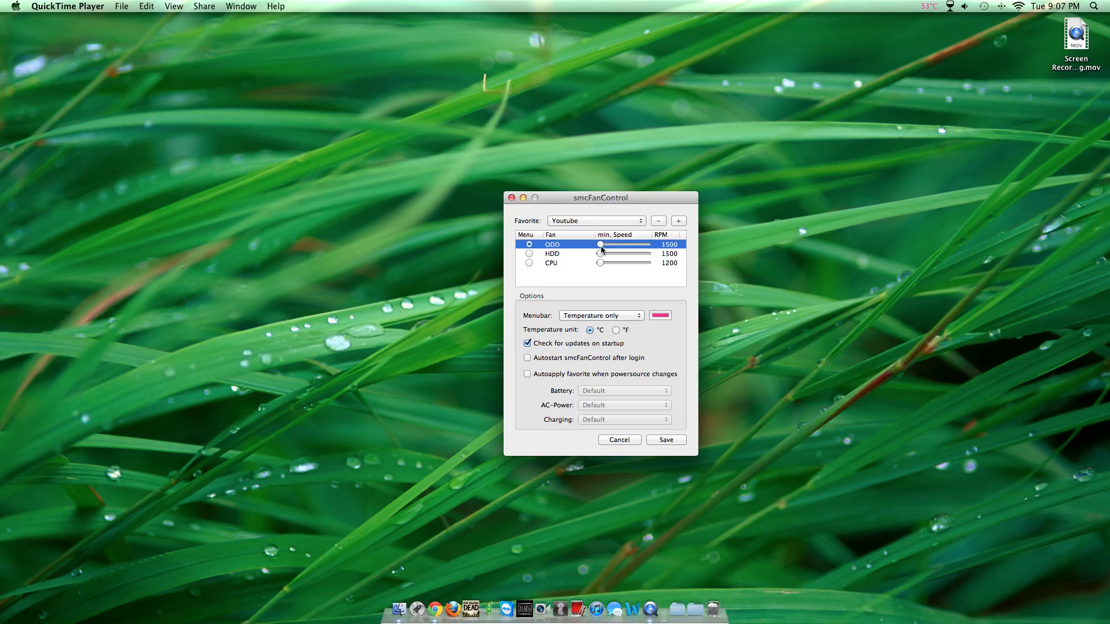
Raise the ODD fan slider to maximum and select HDD as the fan shown in the menu
{"action": "left_click_drag", "start_coordinate": [600, 244], "coordinate": [646, 244]}
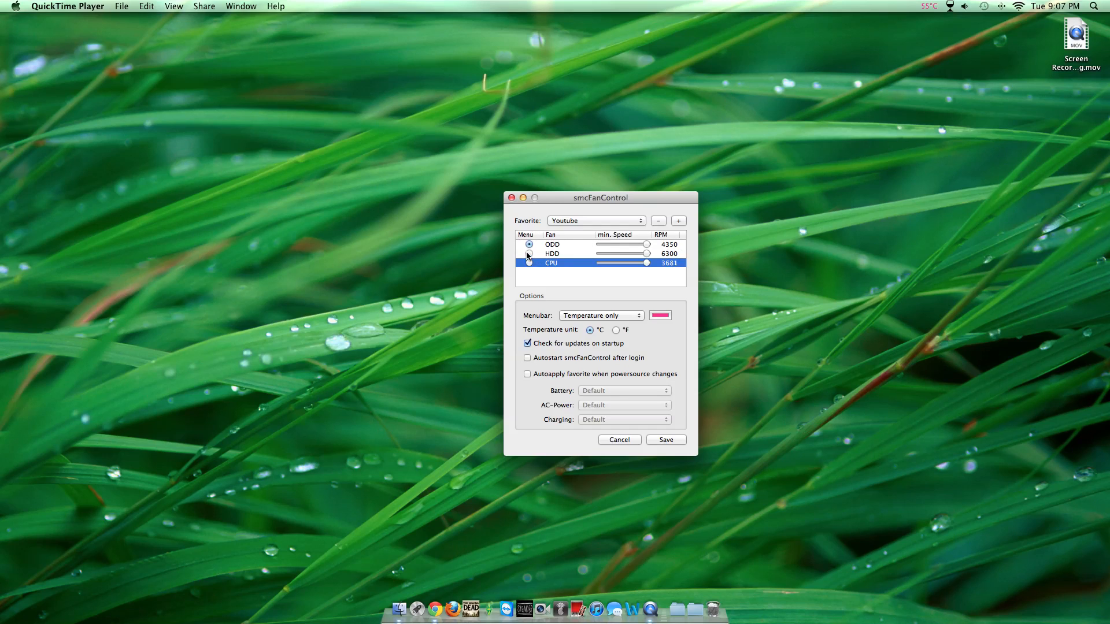
{"action": "left_click", "coordinate": [529, 253]}
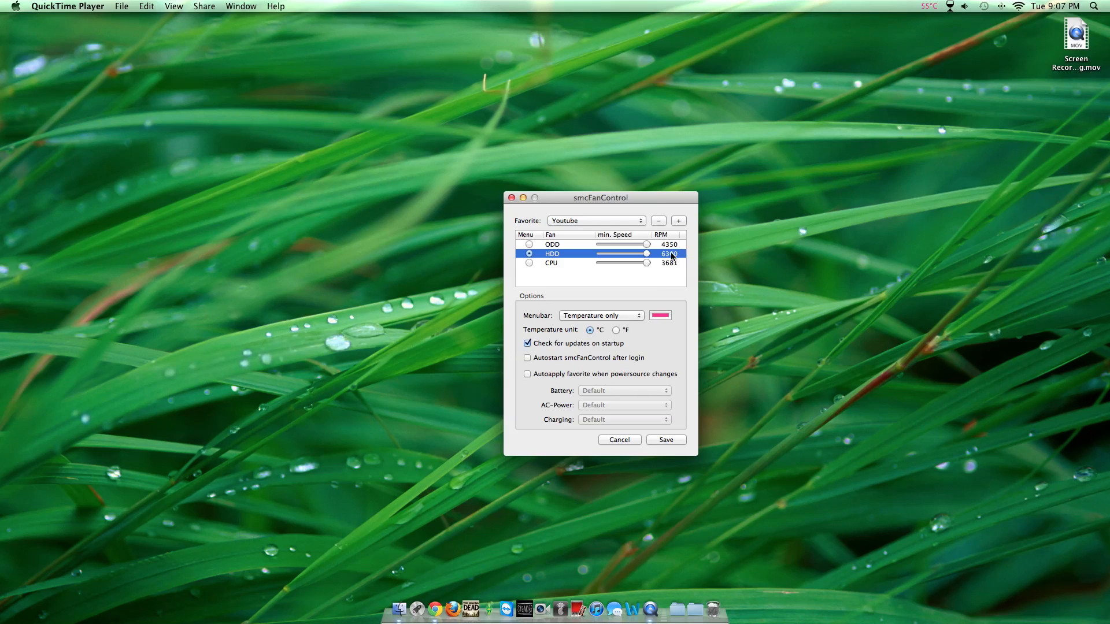
{"action": "left_click", "coordinate": [601, 315]}
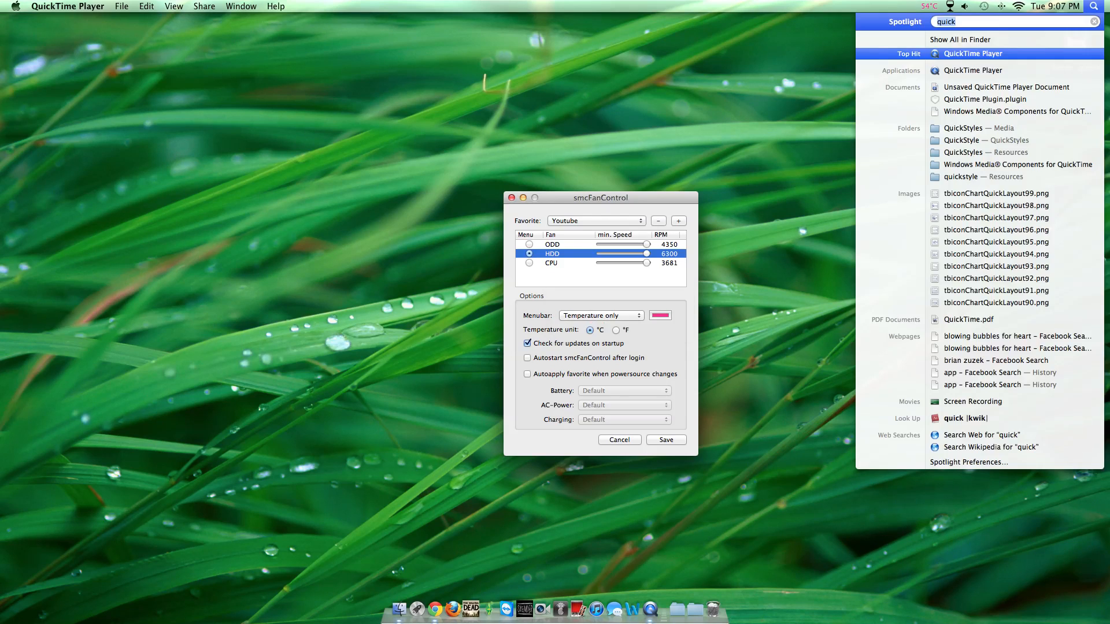
Keep the menubar display as temperature only and dismiss the text colour picker
{"action": "type", "text": "smc"}
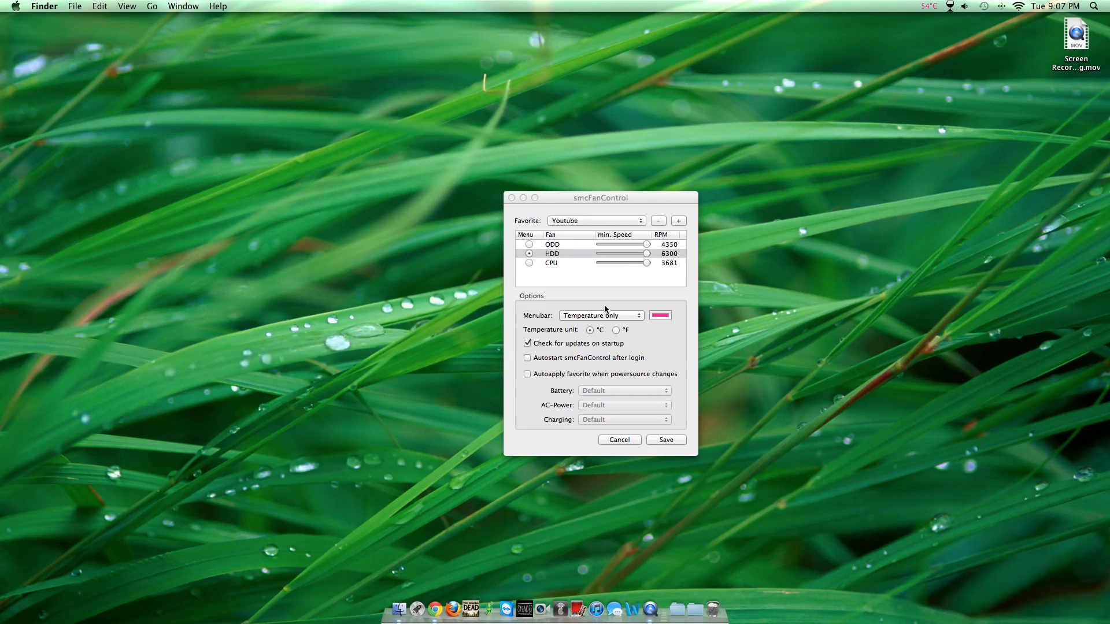
{"action": "left_click", "coordinate": [600, 315]}
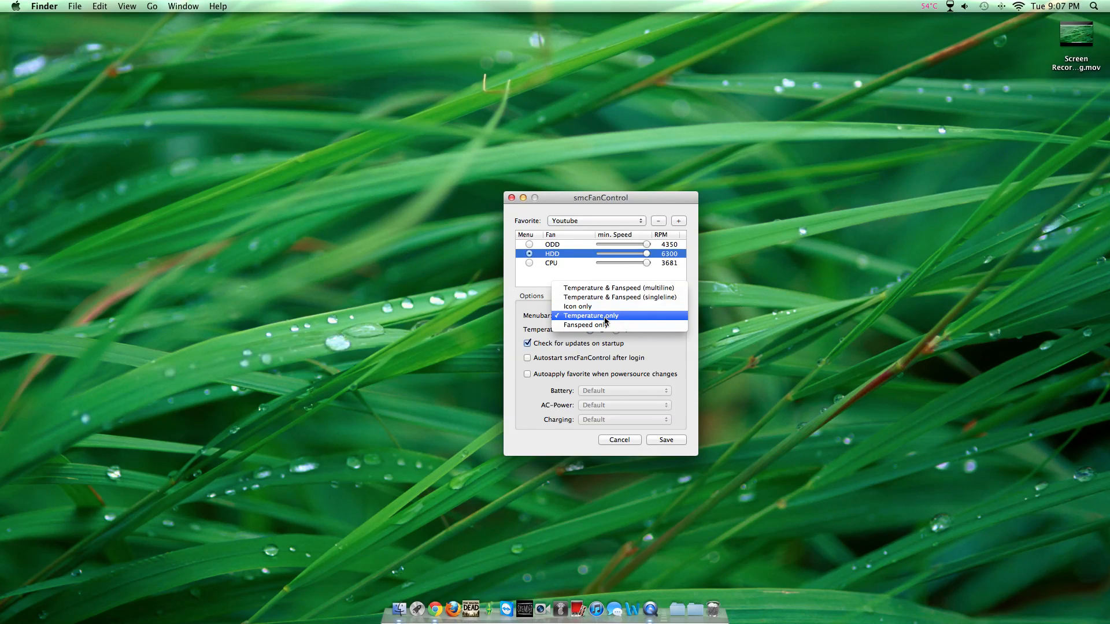
{"action": "left_click", "coordinate": [591, 315]}
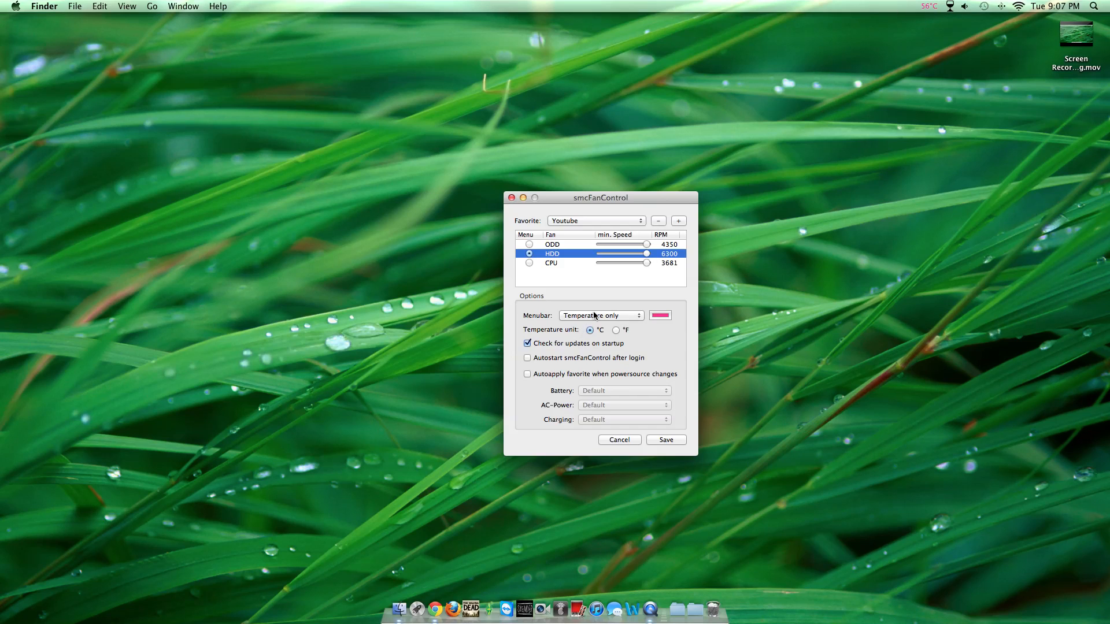
{"action": "left_click", "coordinate": [601, 315]}
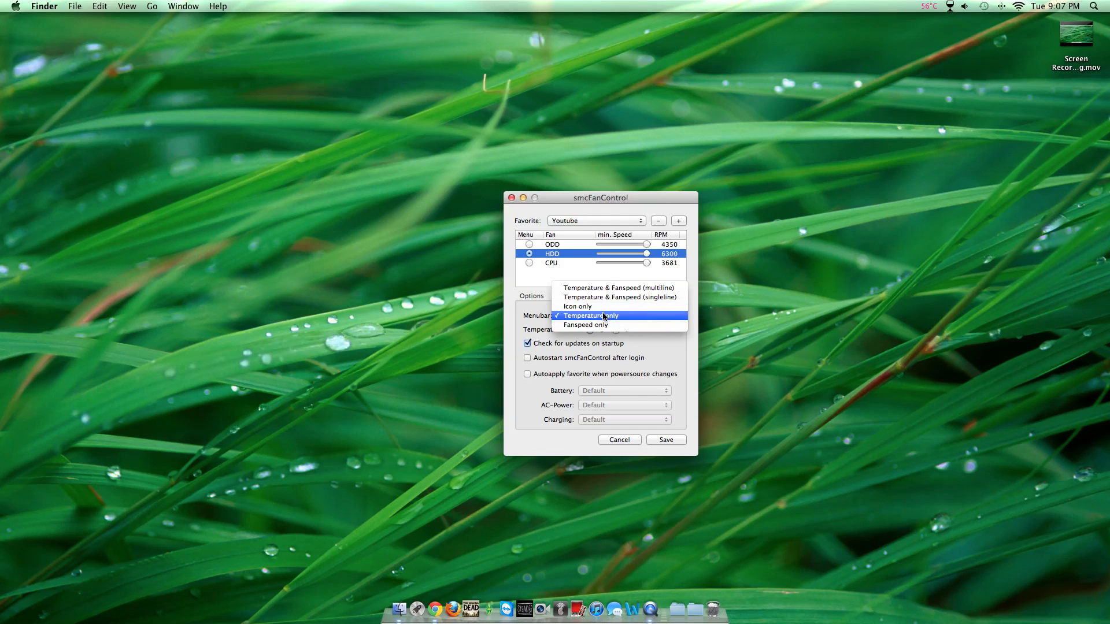
{"action": "left_click", "coordinate": [590, 314]}
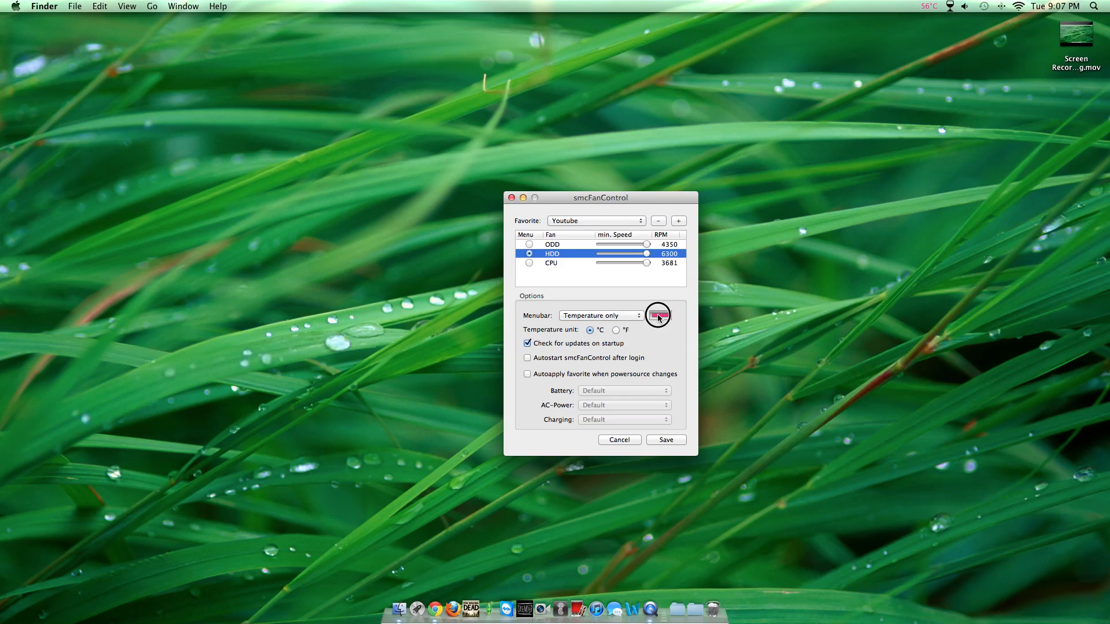
{"action": "left_click", "coordinate": [658, 315]}
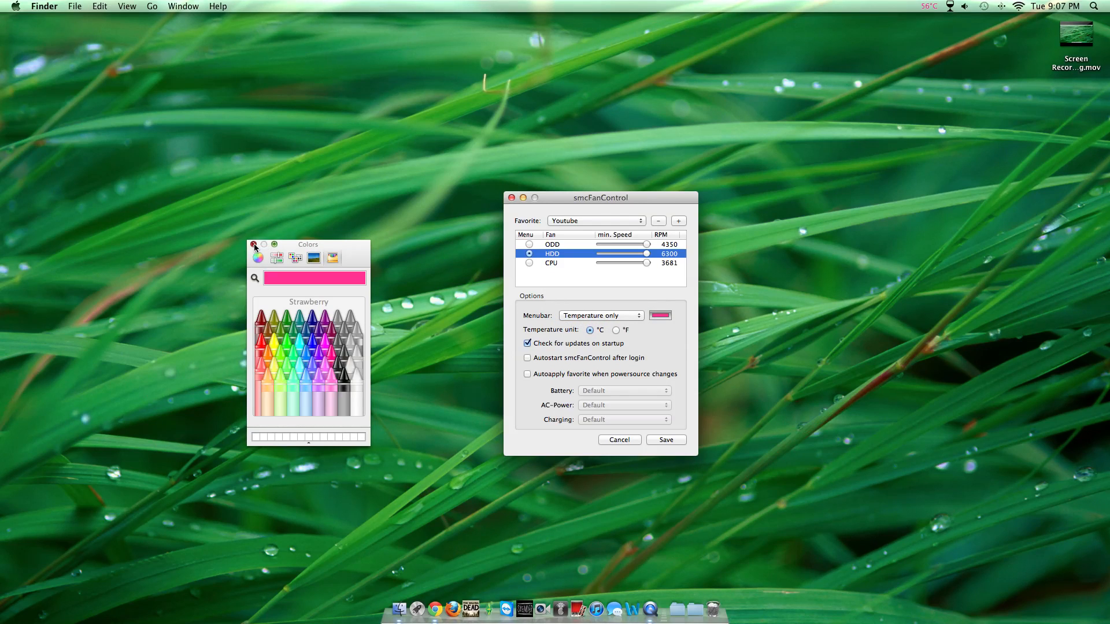
{"action": "left_click", "coordinate": [255, 245]}
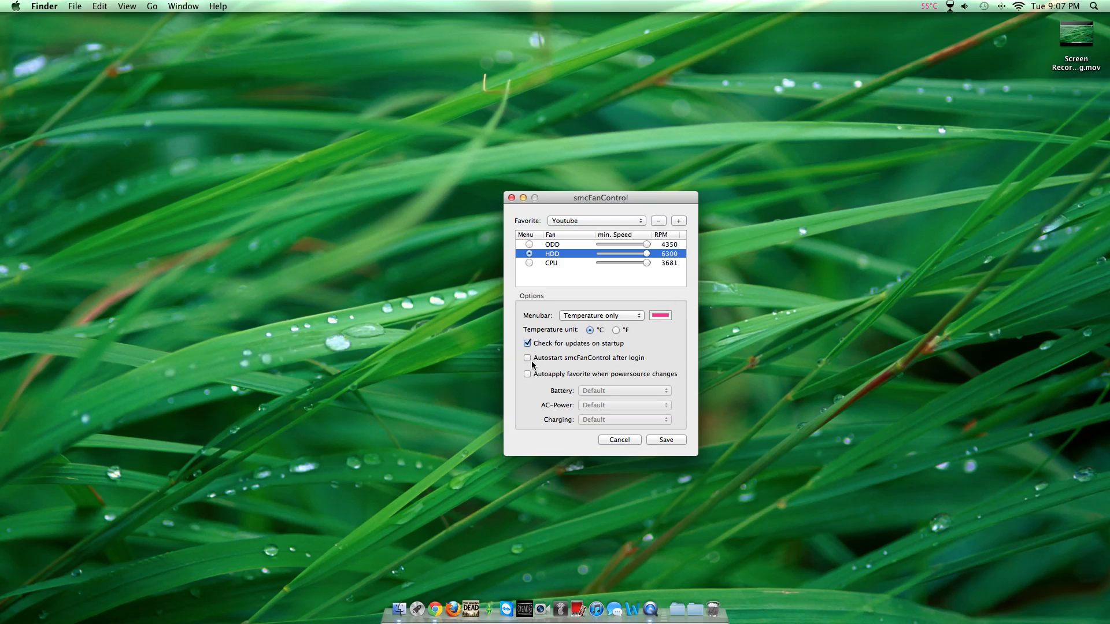
{"action": "mouse_move", "coordinate": [596, 363]}
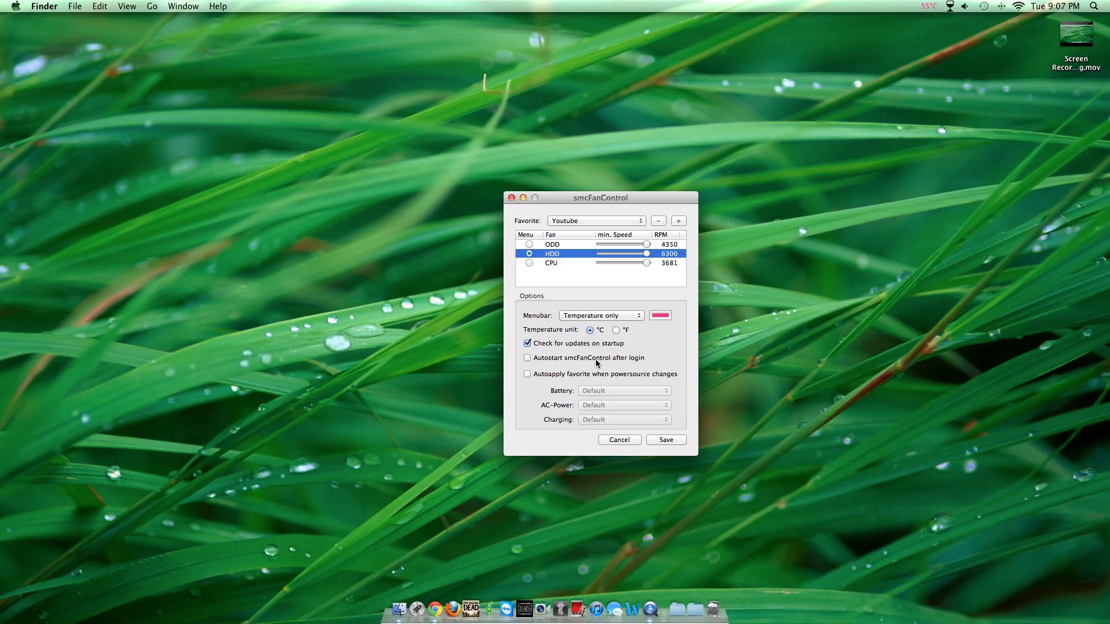
{"action": "mouse_move", "coordinate": [617, 368]}
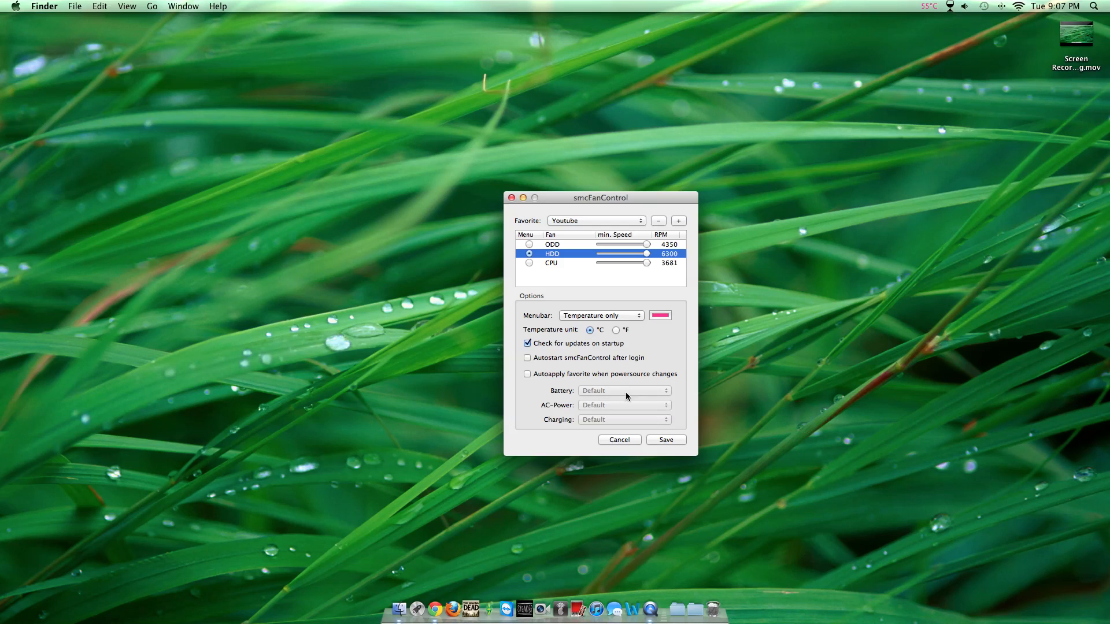
Toggle 'Autoapply favorite when powersource changes' back off, then save and close preferences
{"action": "left_click", "coordinate": [624, 391]}
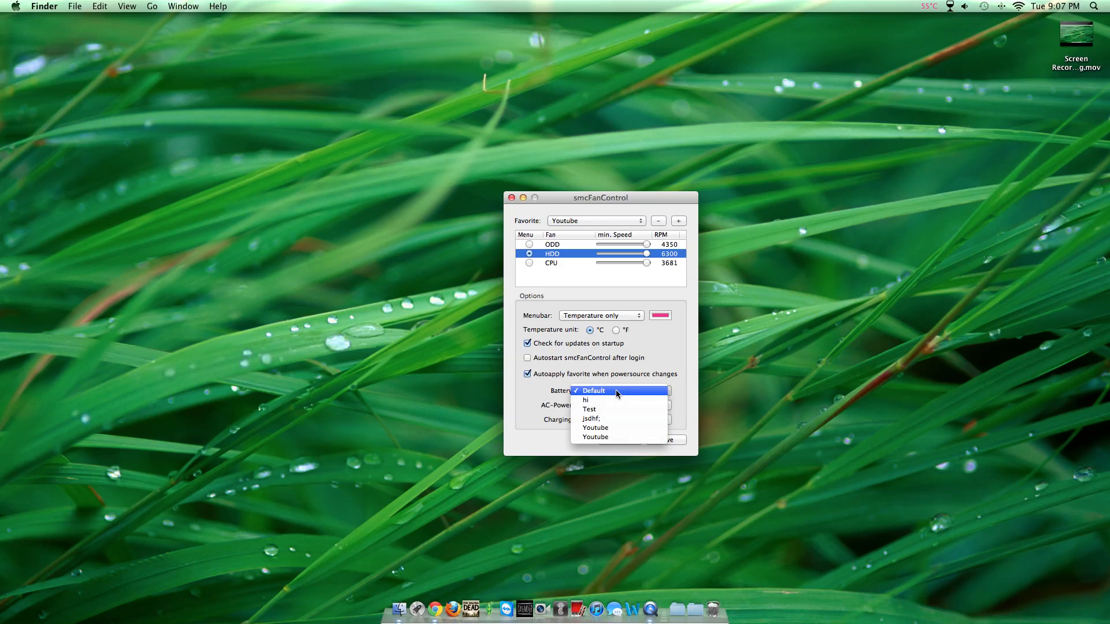
{"action": "left_click", "coordinate": [593, 390]}
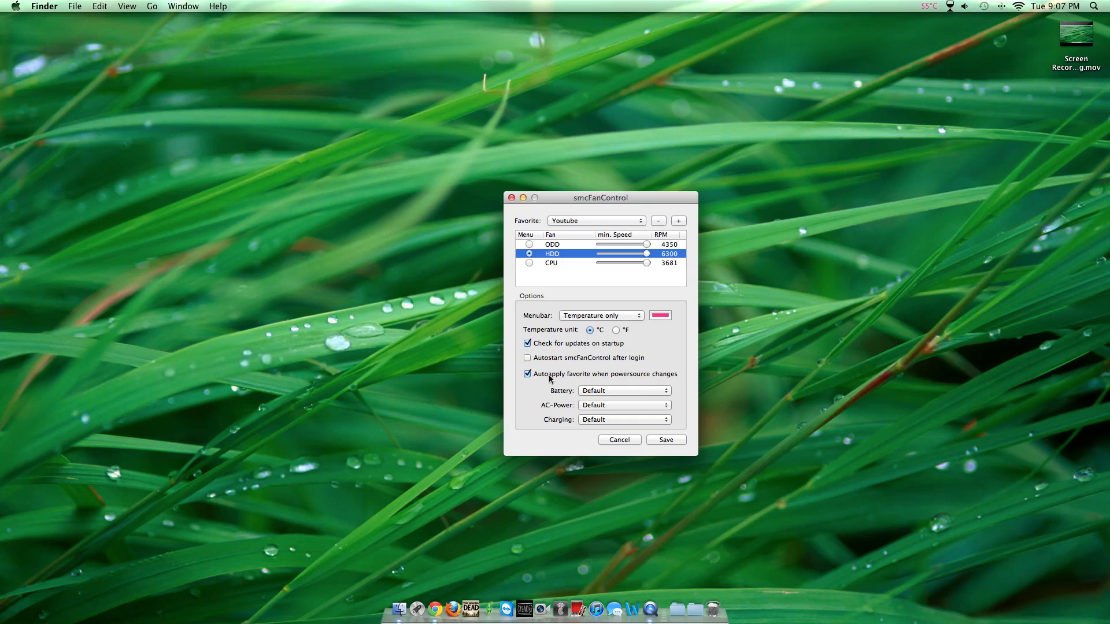
{"action": "left_click", "coordinate": [527, 374]}
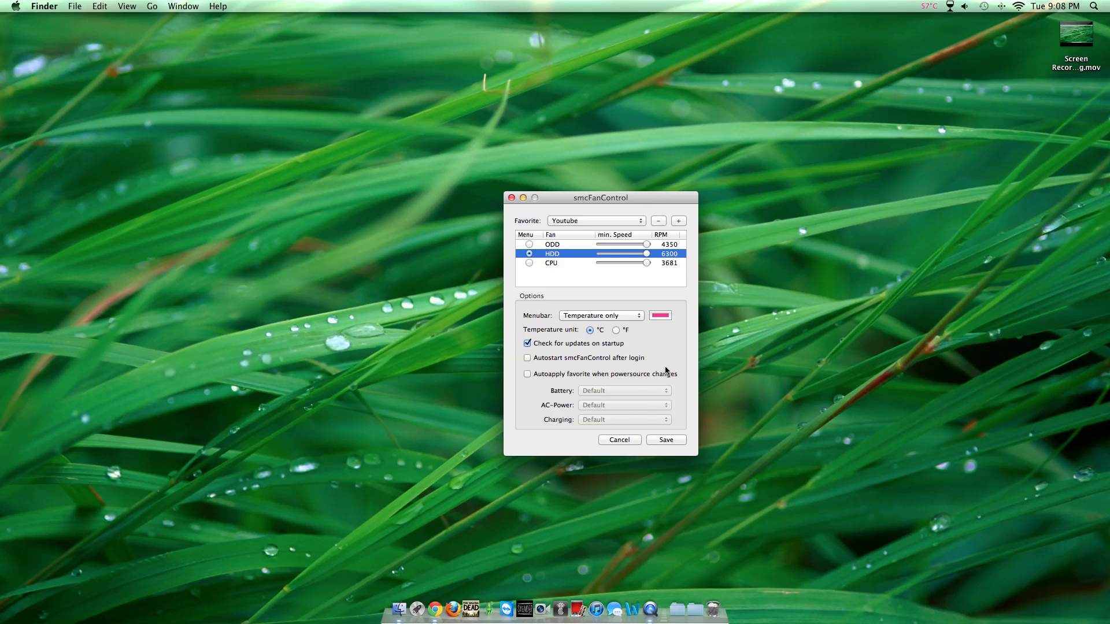
{"action": "mouse_move", "coordinate": [650, 340]}
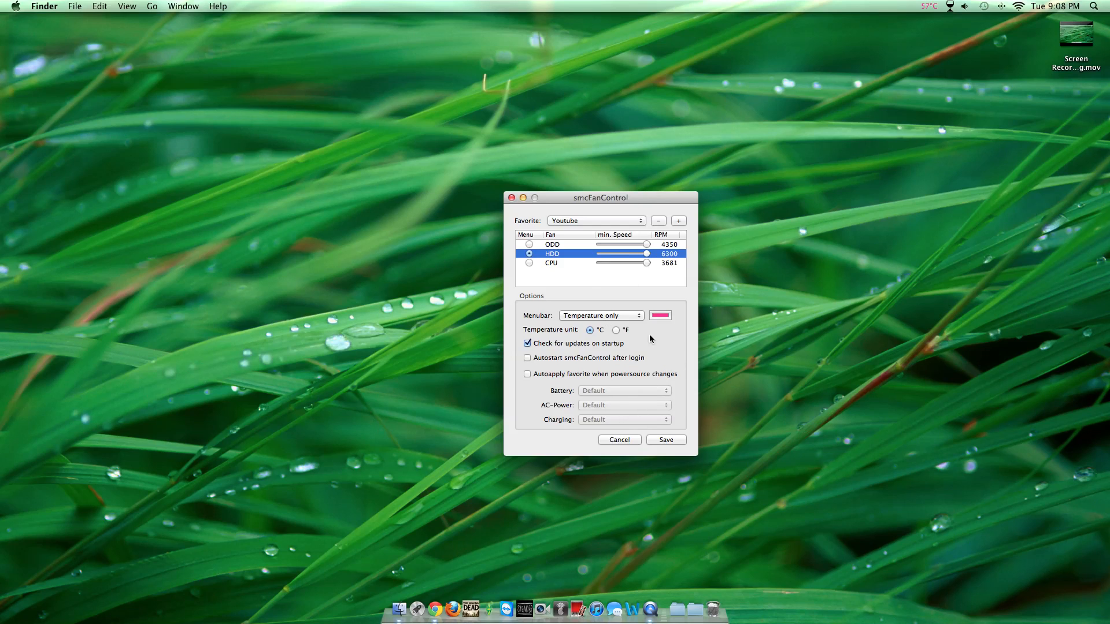
{"action": "mouse_move", "coordinate": [644, 426]}
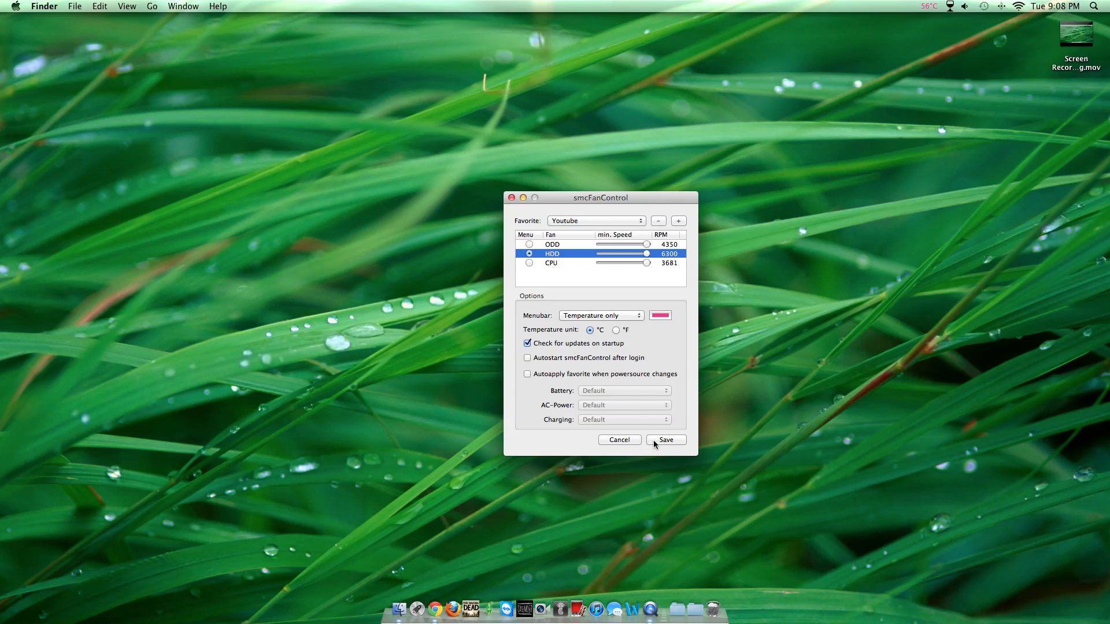
{"action": "left_click", "coordinate": [664, 439]}
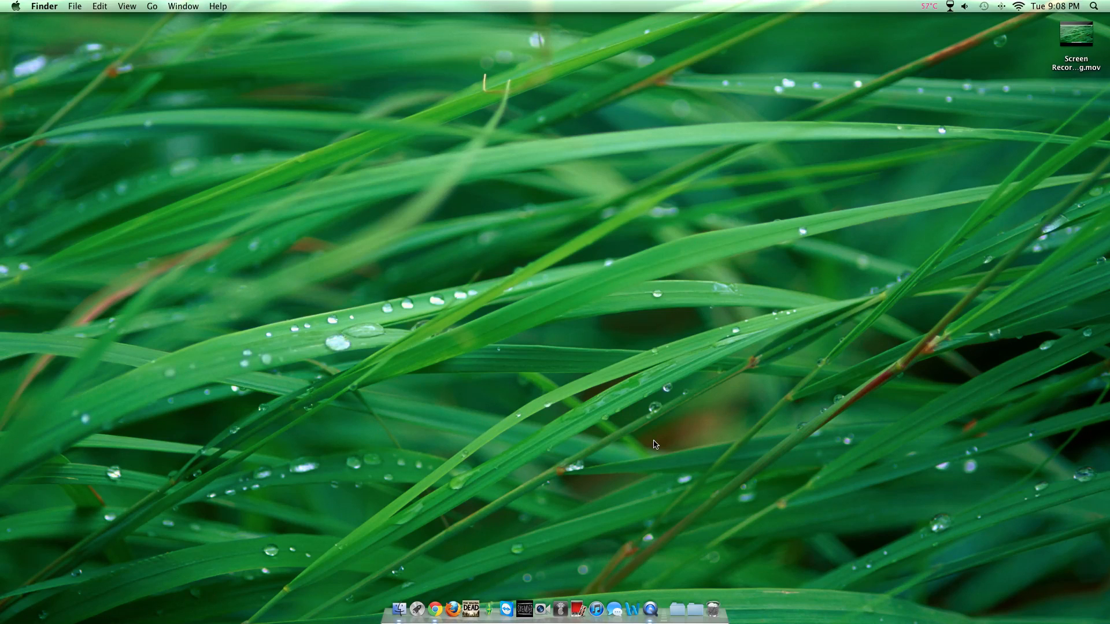
{"action": "mouse_move", "coordinate": [856, 170]}
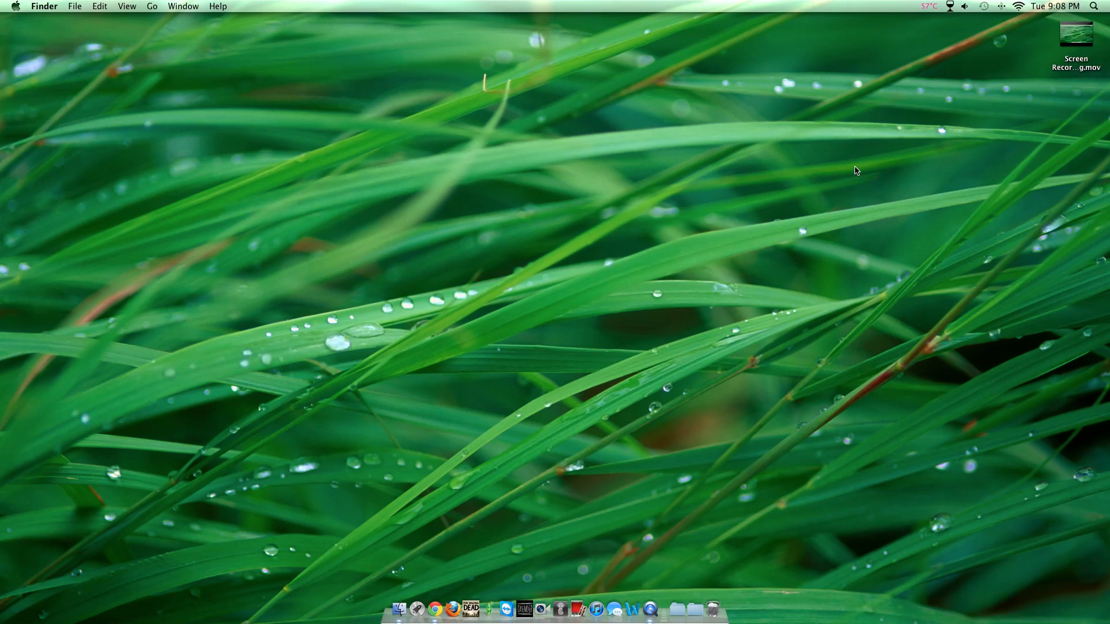
{"action": "mouse_move", "coordinate": [926, 13]}
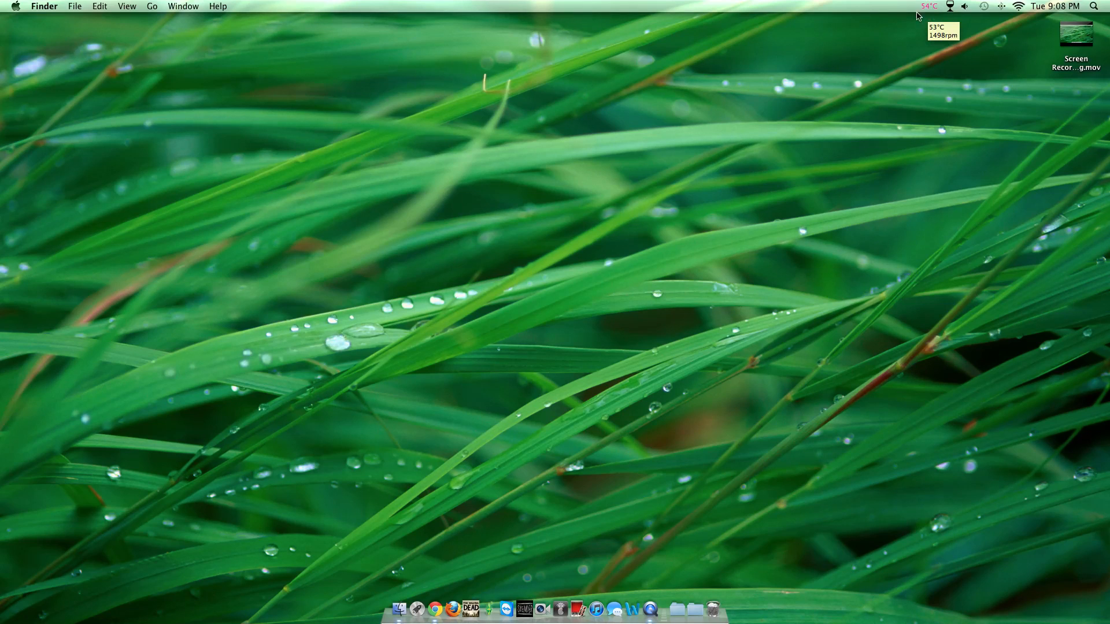
{"action": "left_click", "coordinate": [930, 6]}
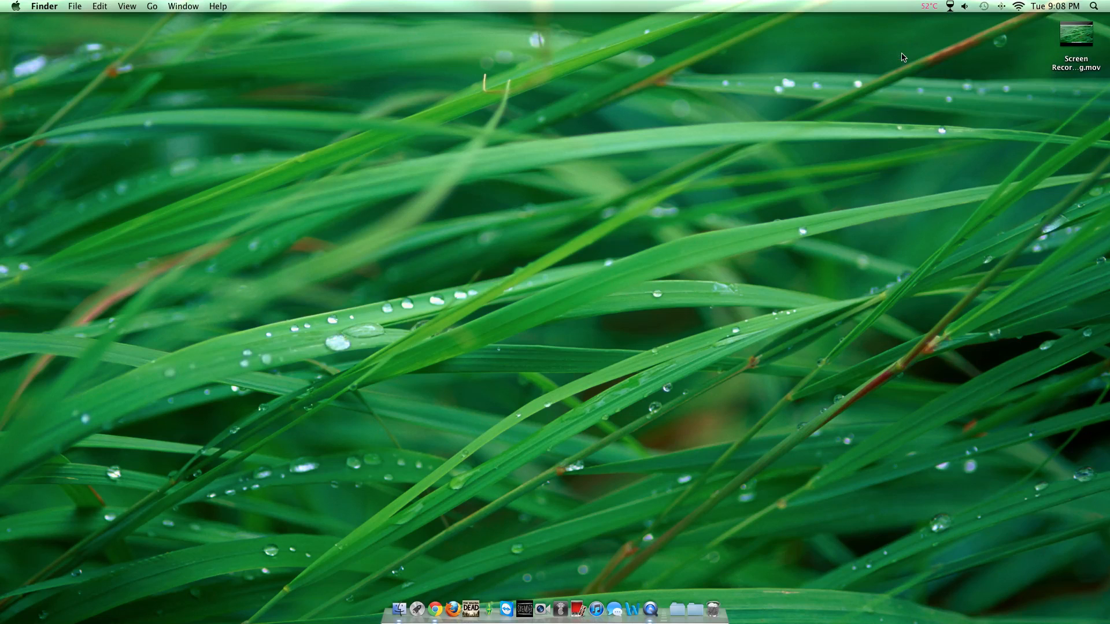
{"action": "left_click", "coordinate": [929, 6]}
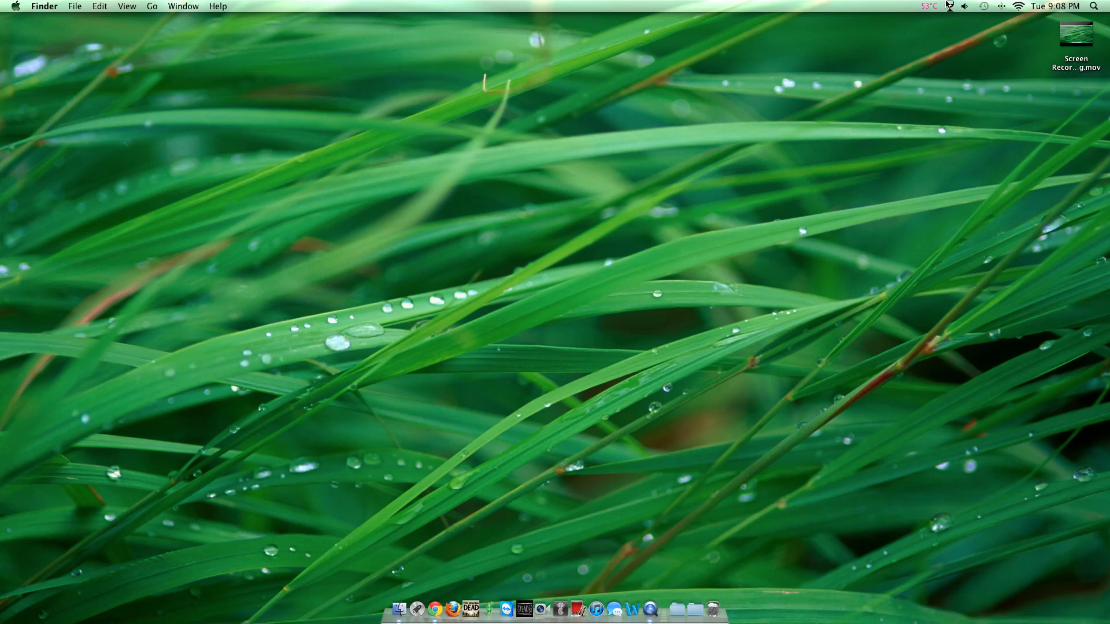
Set Active Setting to Youtube and reopen the menu to confirm the faster fans
{"action": "left_click", "coordinate": [929, 6]}
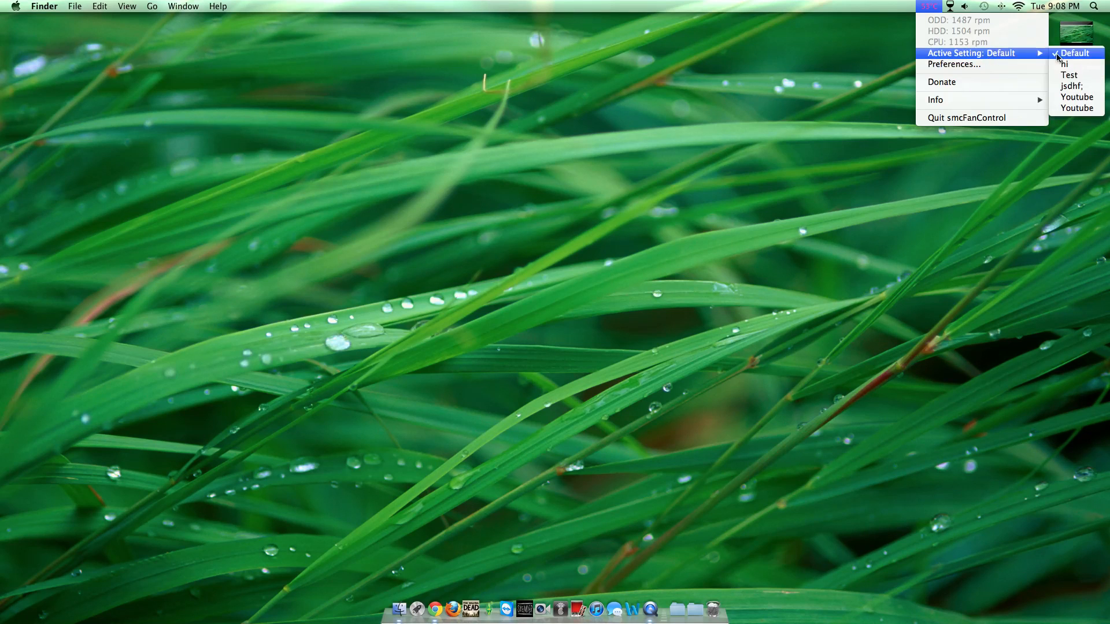
{"action": "left_click", "coordinate": [1078, 107]}
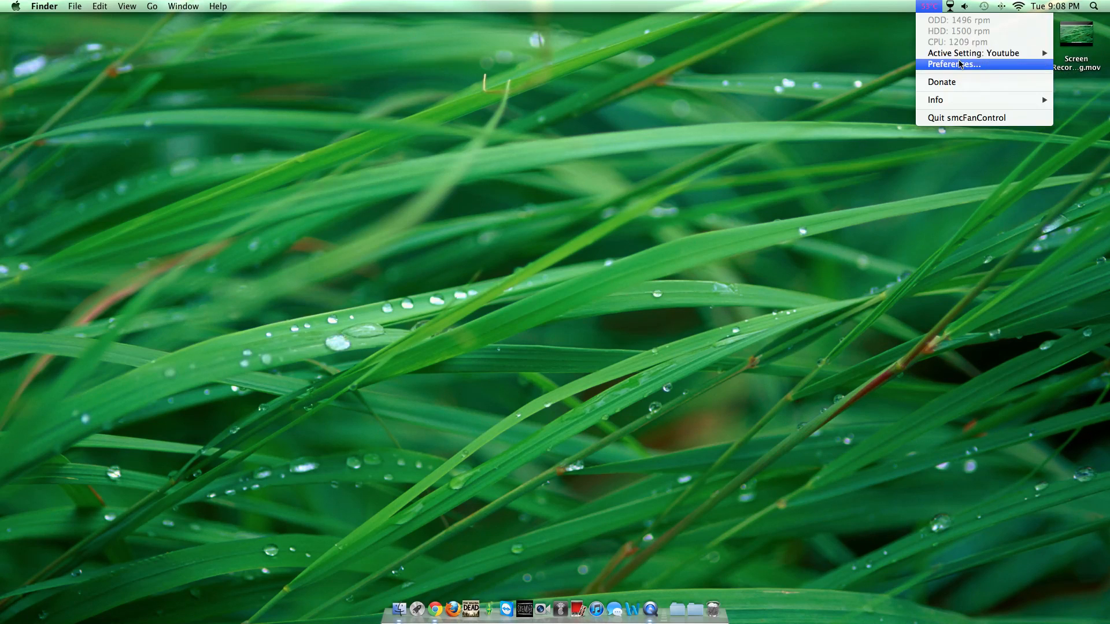
{"action": "left_click", "coordinate": [953, 64]}
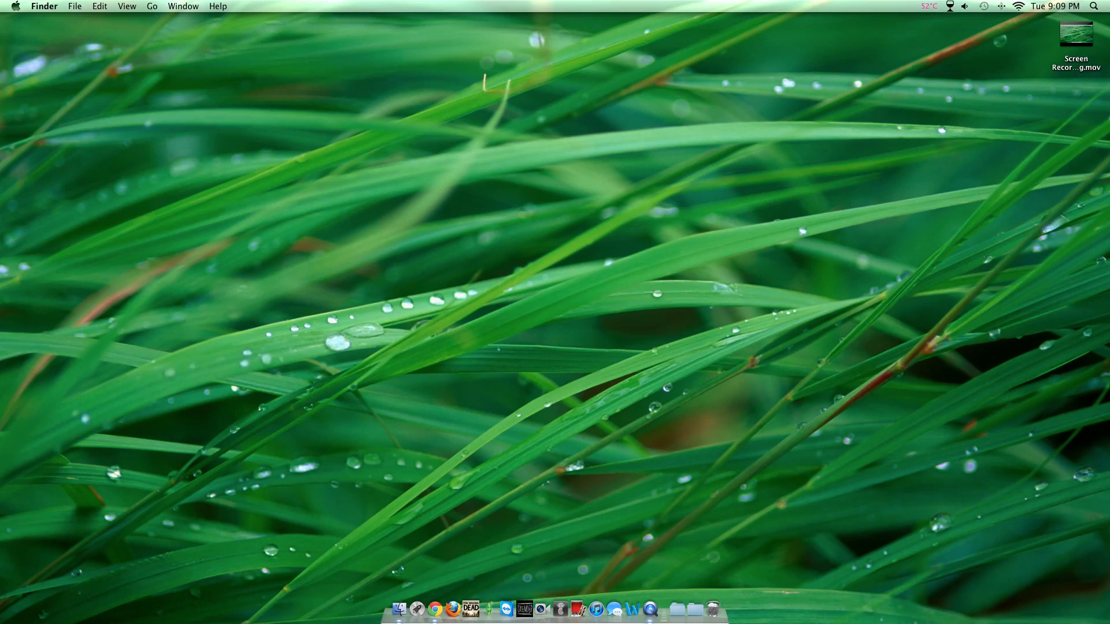
{"action": "left_click", "coordinate": [929, 6]}
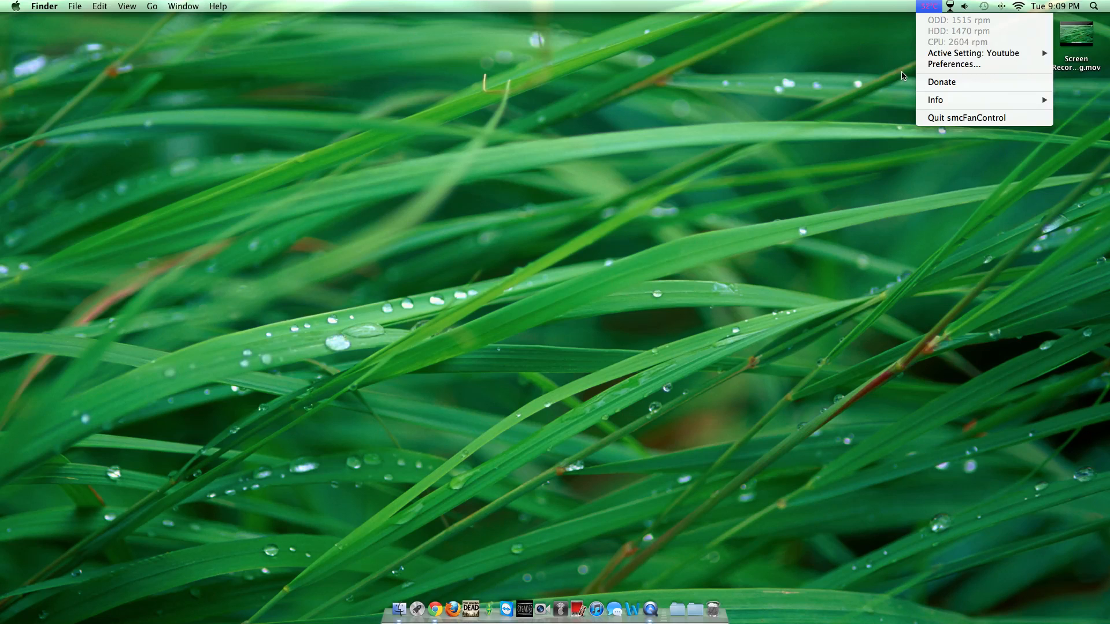
{"action": "mouse_move", "coordinate": [941, 82]}
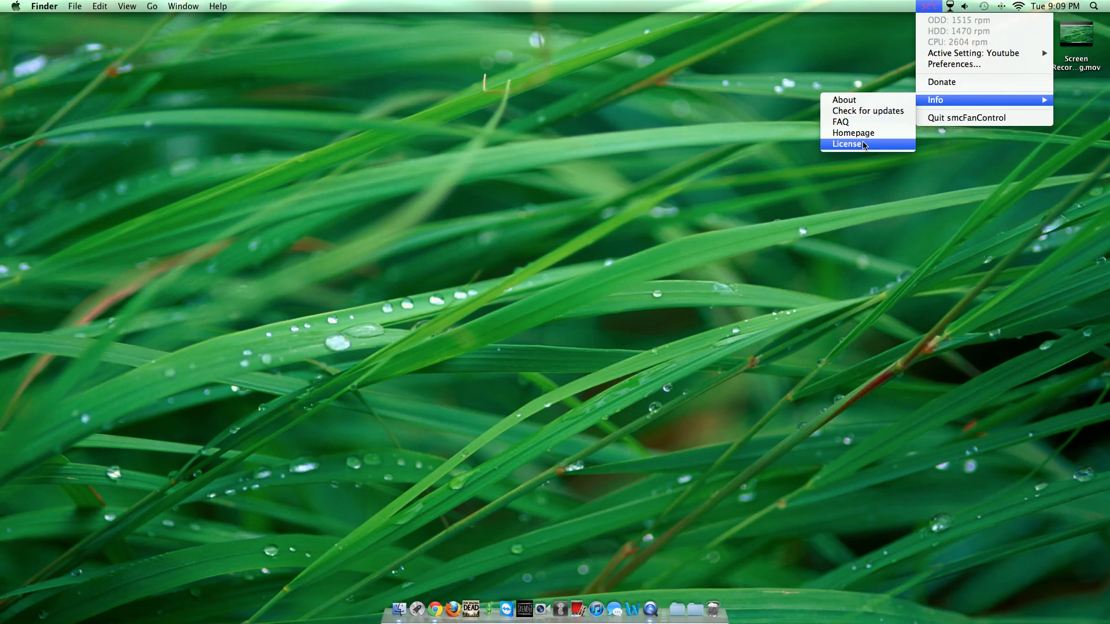
Open Info > License to view the GPL, then close its window
{"action": "left_click", "coordinate": [848, 145]}
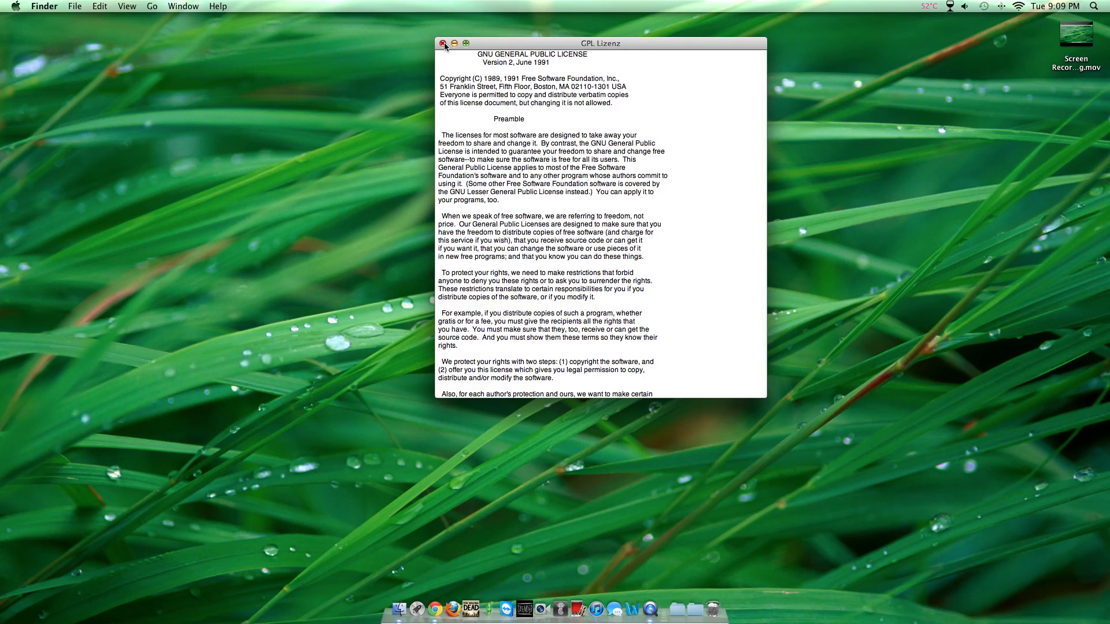
{"action": "left_click", "coordinate": [443, 43]}
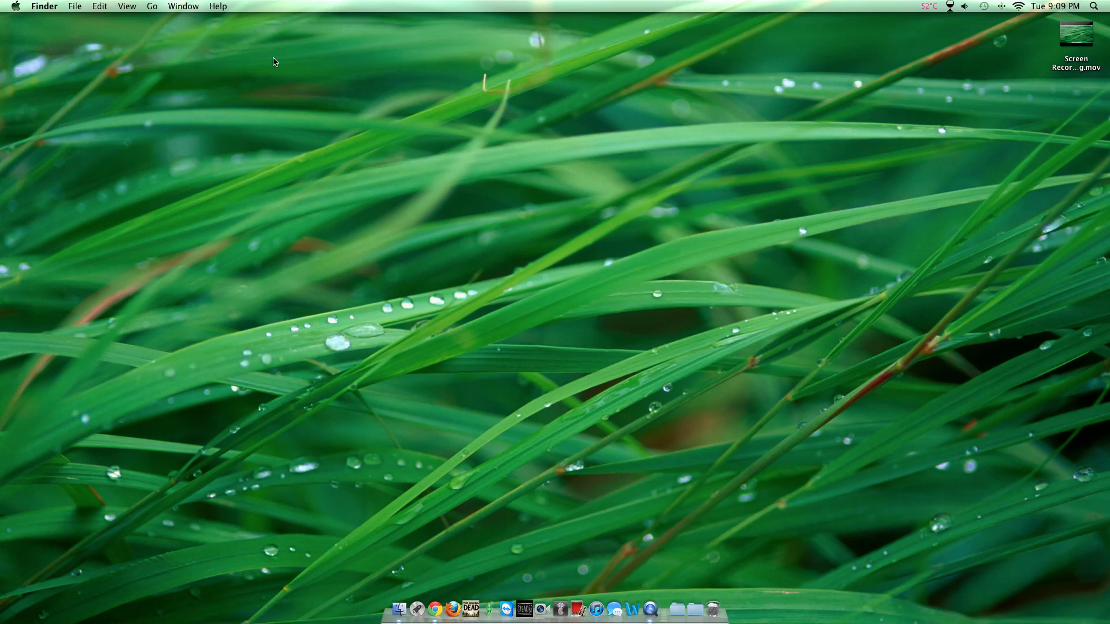
{"action": "mouse_move", "coordinate": [117, 100]}
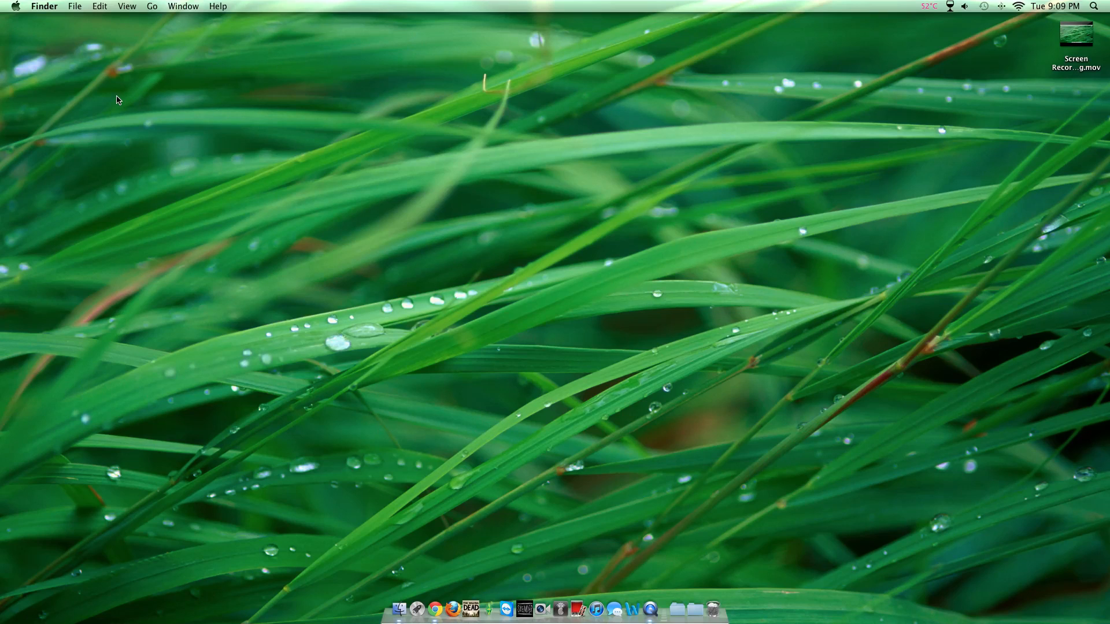